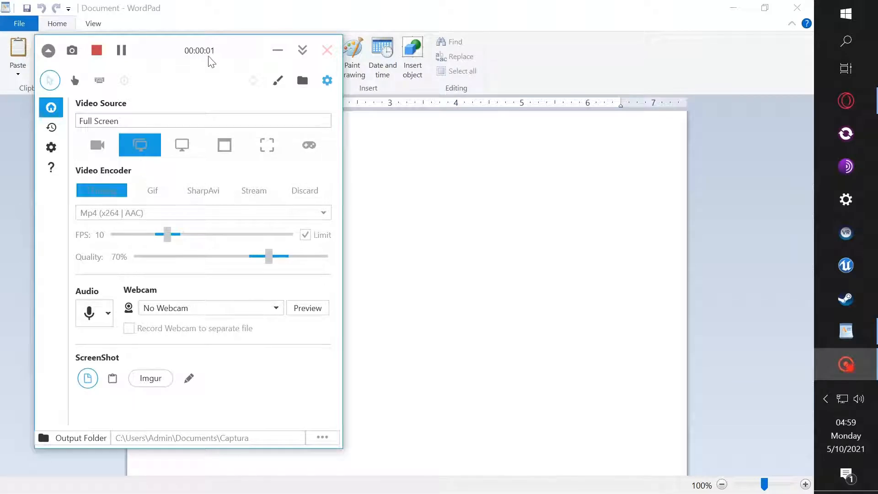
From the blank WordPad document, launch IJ Scan Utility by searching 'ij' in Start
{"action": "left_click", "coordinate": [327, 50]}
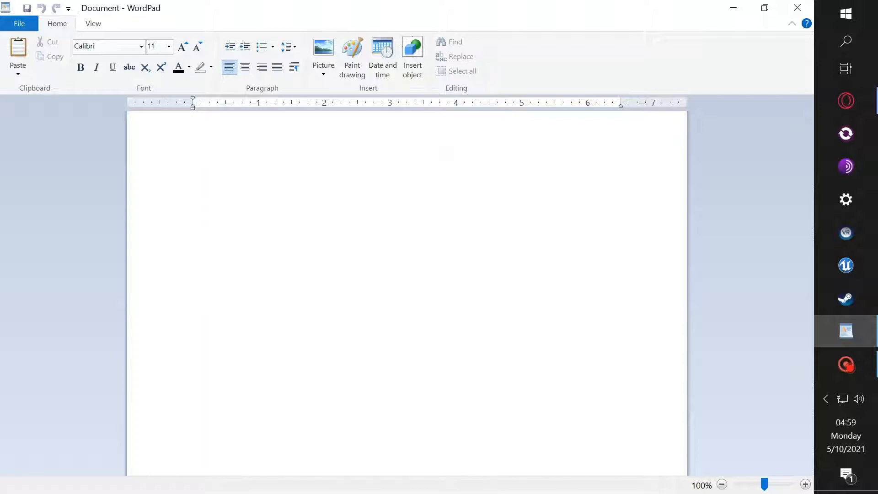
{"action": "left_click", "coordinate": [192, 123]}
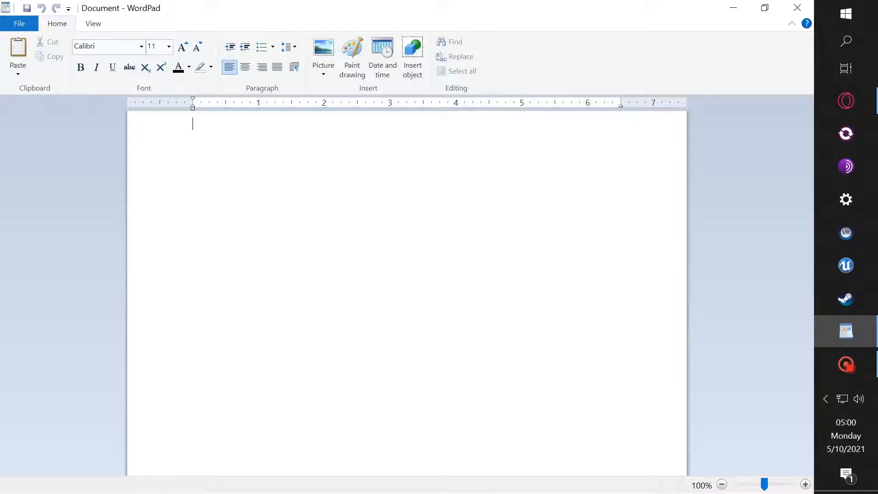
{"action": "left_click", "coordinate": [846, 13]}
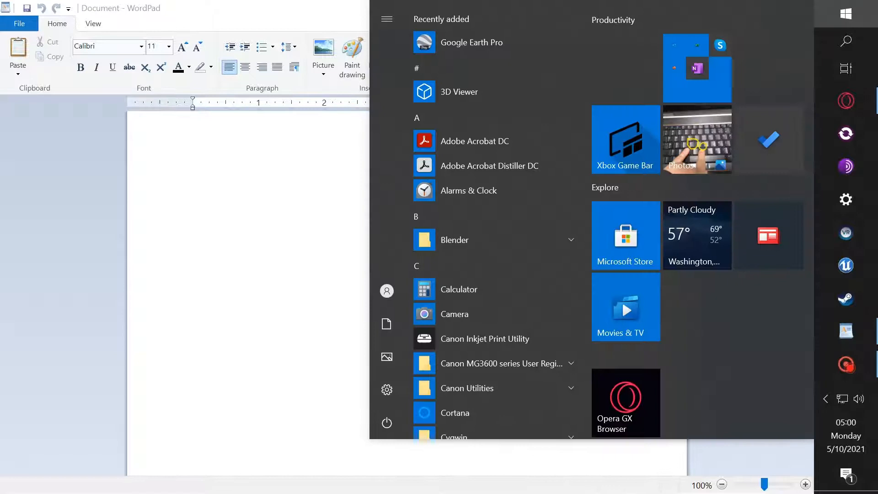
{"action": "type", "text": "ij"}
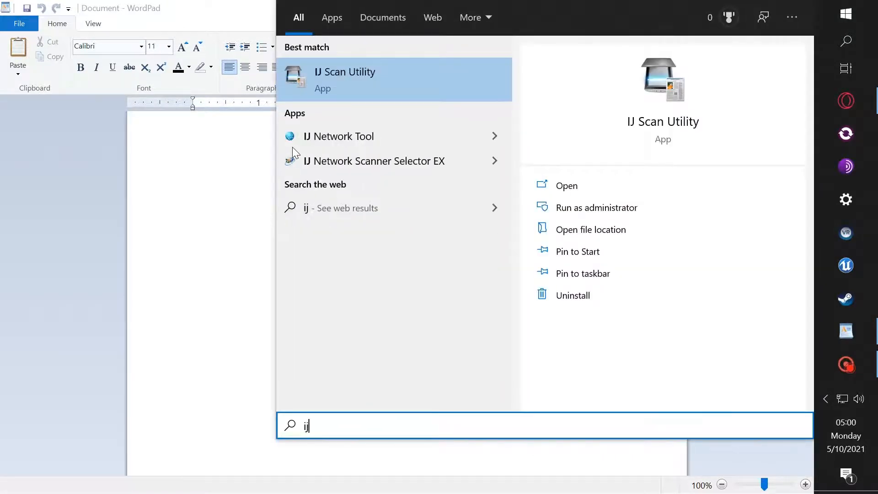
{"action": "left_click", "coordinate": [567, 185]}
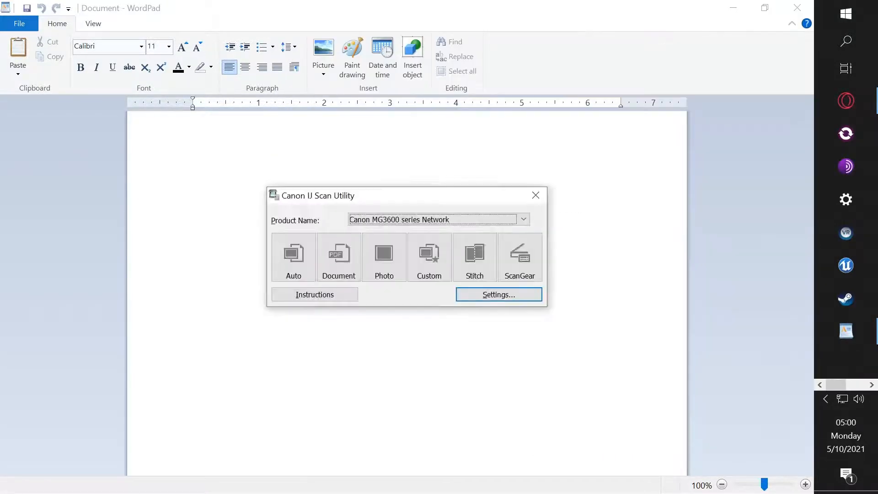
Keep Canon MG3600 series Network as the product and go to its scan settings
{"action": "left_click", "coordinate": [522, 219]}
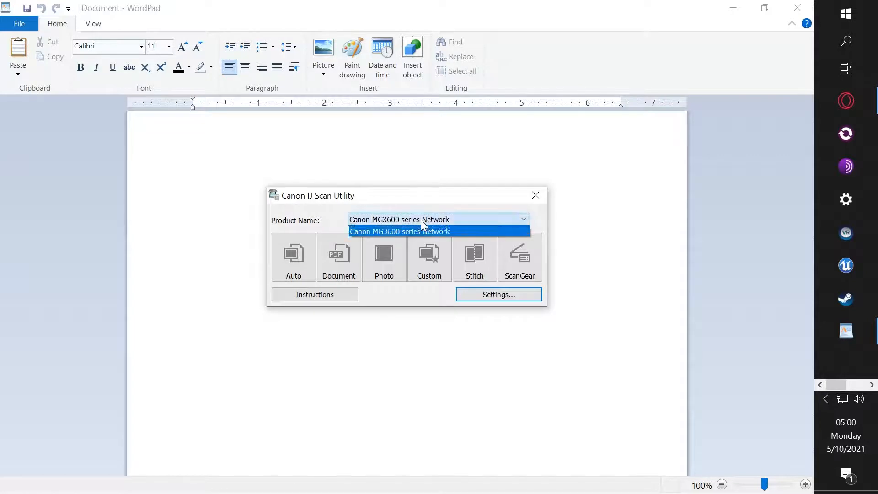
{"action": "left_click", "coordinate": [400, 231]}
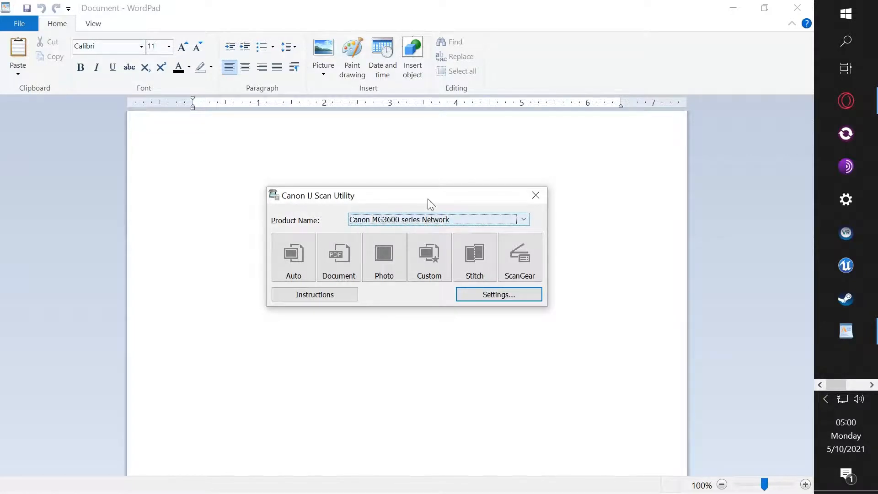
{"action": "mouse_move", "coordinate": [534, 302]}
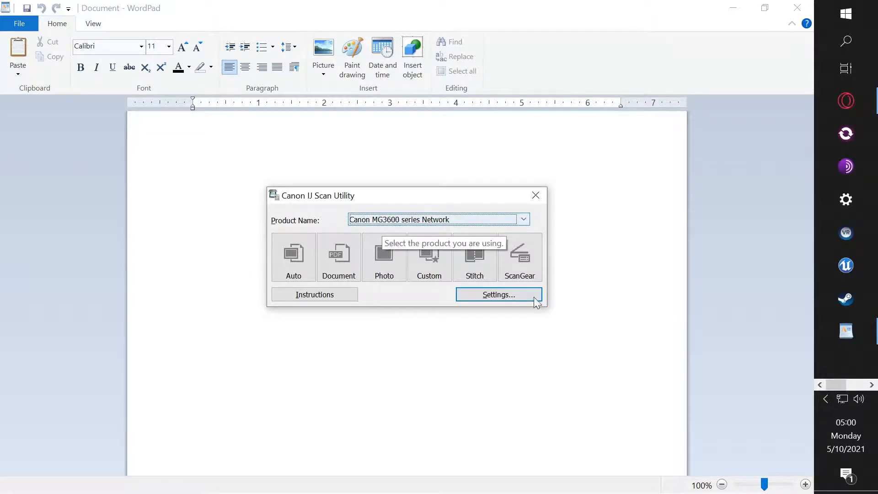
{"action": "mouse_move", "coordinate": [509, 300]}
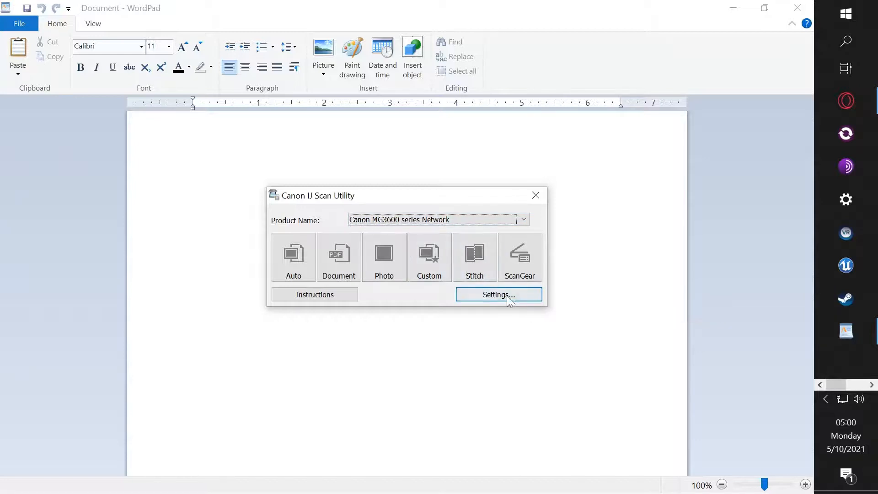
{"action": "left_click", "coordinate": [497, 294]}
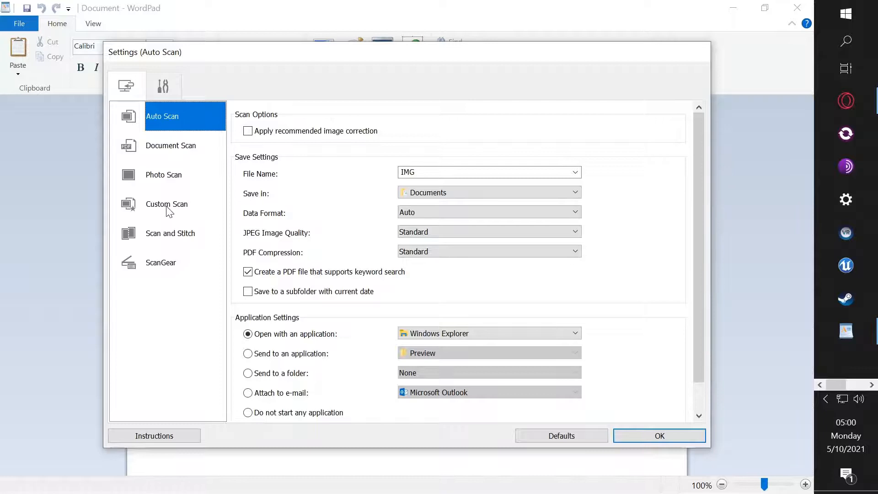
Show the Document Scan settings page (PDF, color, letter size, 300 dpi)
{"action": "left_click", "coordinate": [170, 145]}
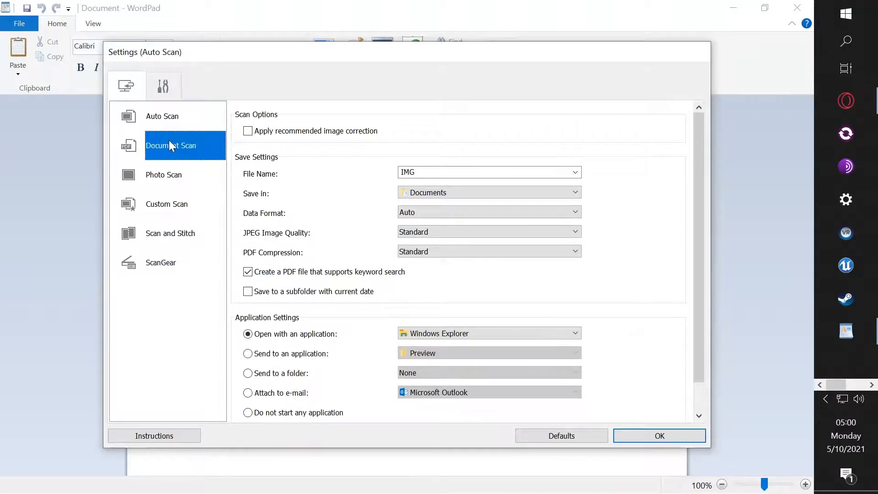
{"action": "left_click", "coordinate": [171, 145]}
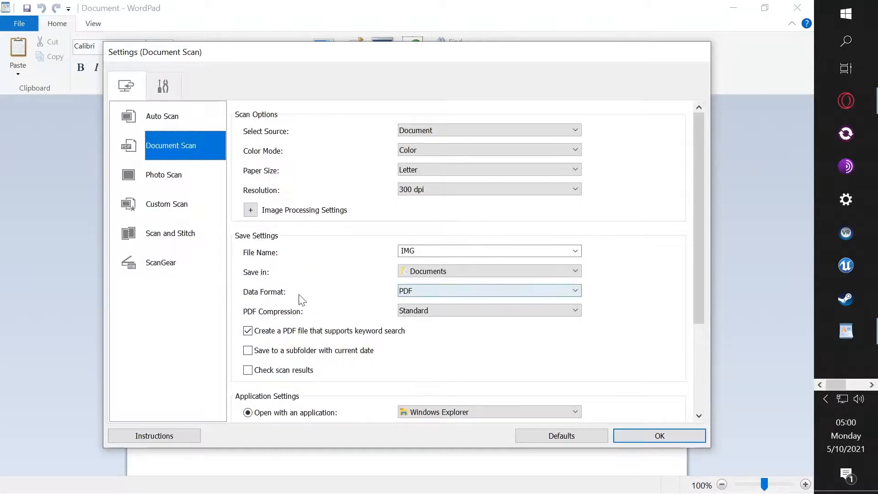
{"action": "mouse_move", "coordinate": [434, 294]}
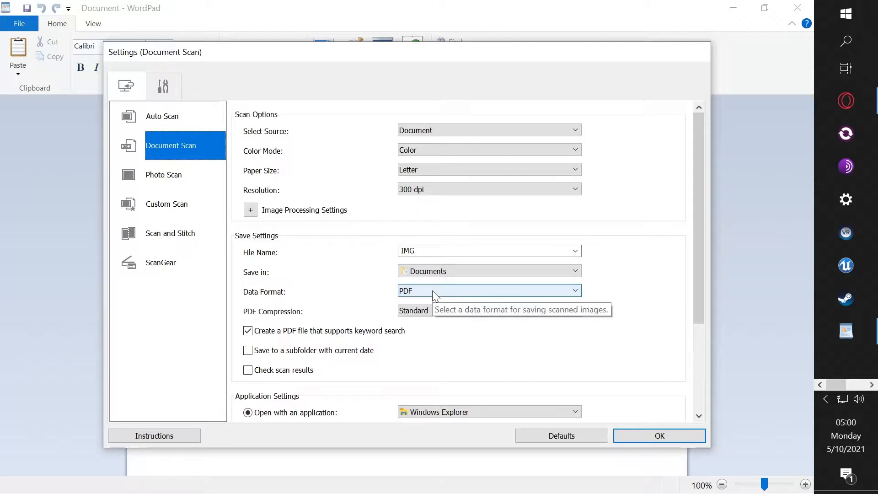
Set Document Scan's Data Format to PDF (Multiple Pages) and confirm with OK
{"action": "left_click", "coordinate": [575, 290]}
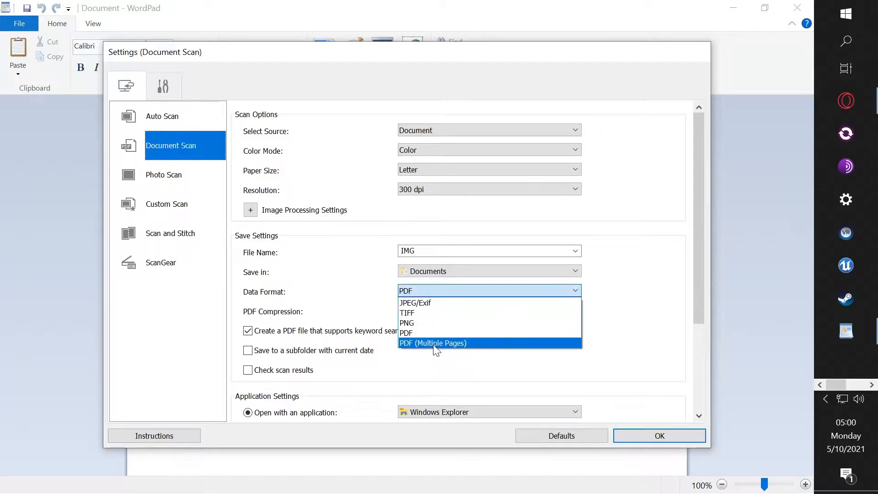
{"action": "mouse_move", "coordinate": [453, 342]}
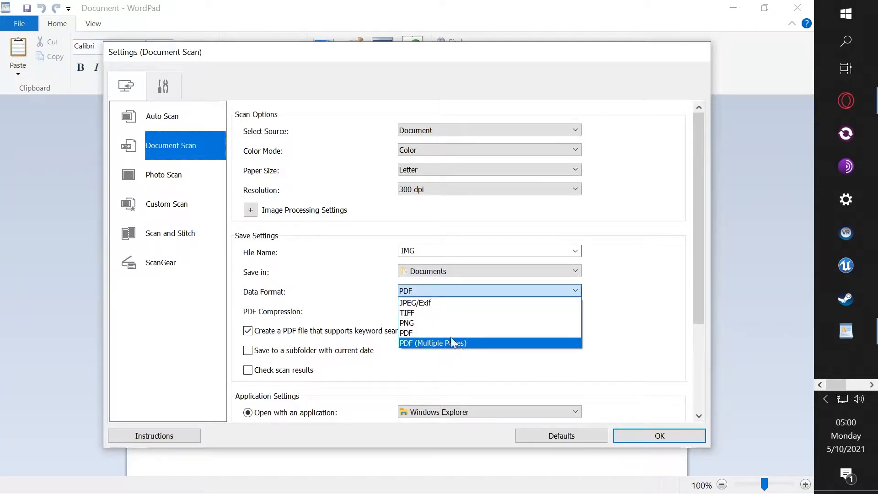
{"action": "mouse_move", "coordinate": [489, 332]}
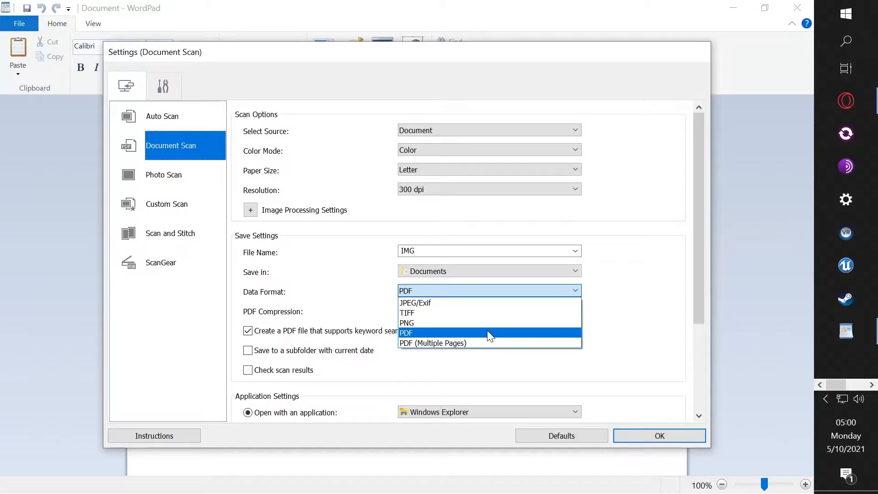
{"action": "mouse_move", "coordinate": [491, 342]}
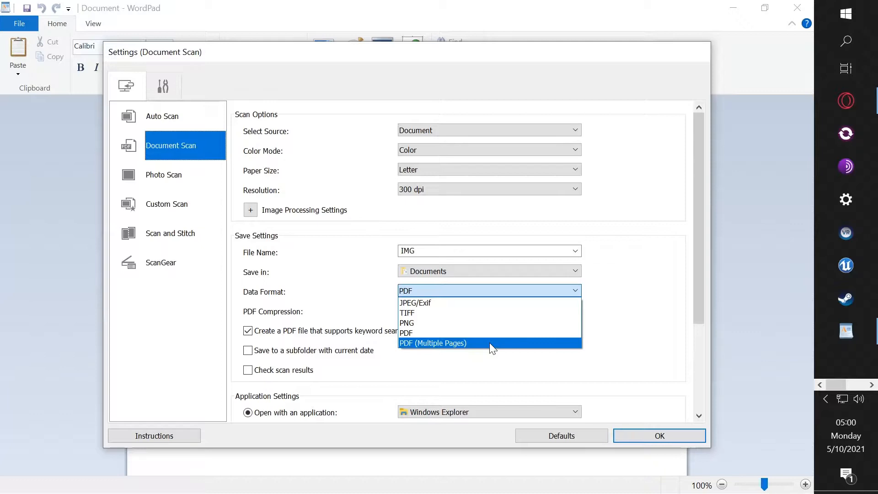
{"action": "left_click", "coordinate": [433, 343]}
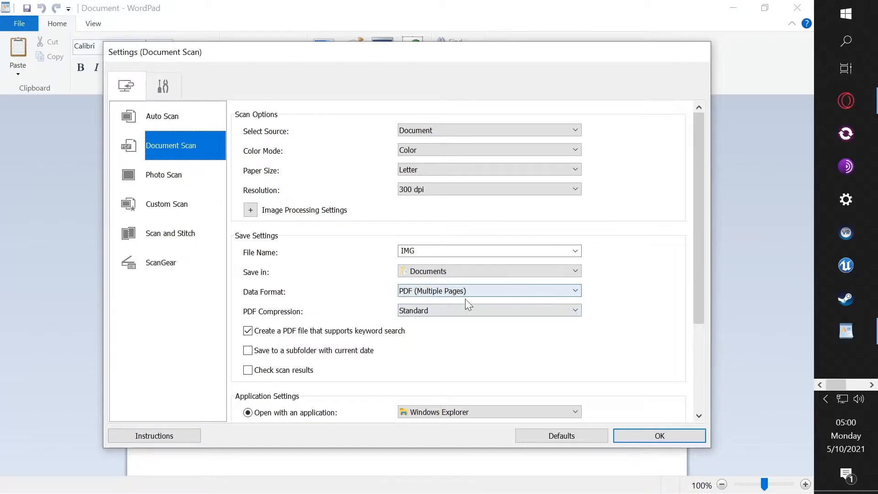
{"action": "mouse_move", "coordinate": [651, 451]}
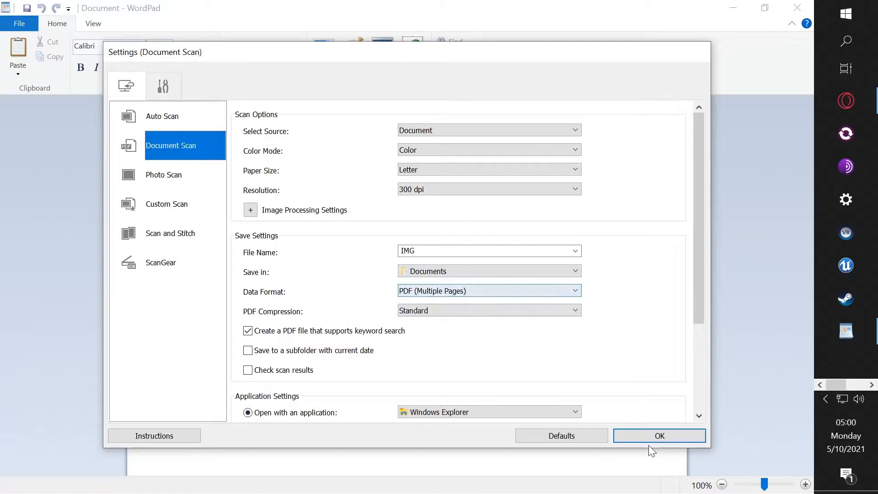
{"action": "left_click", "coordinate": [659, 435]}
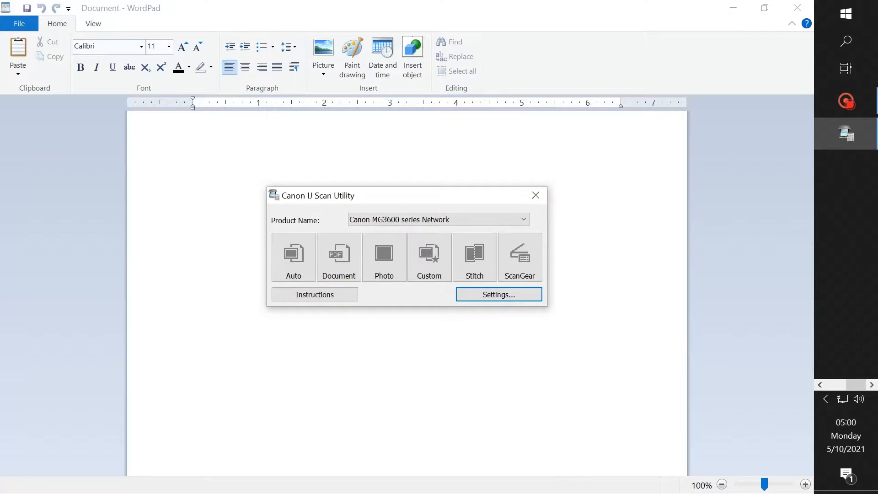
{"action": "mouse_move", "coordinate": [535, 195]}
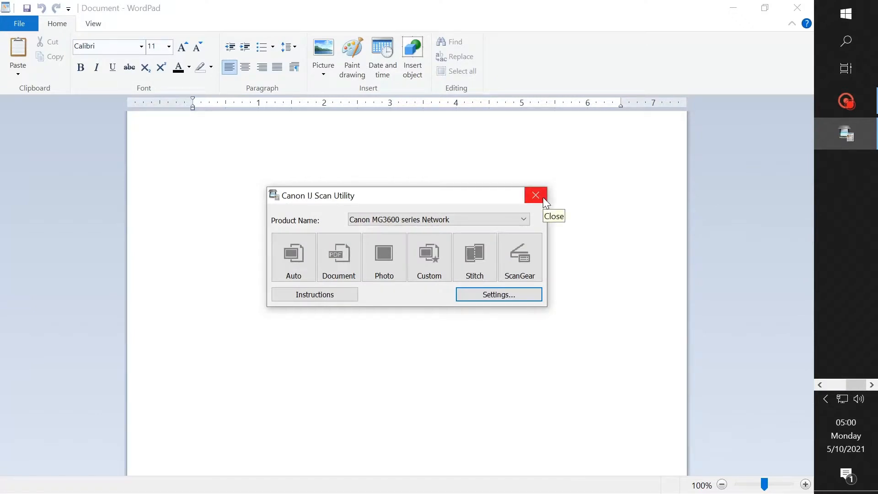
{"action": "mouse_move", "coordinate": [536, 209]}
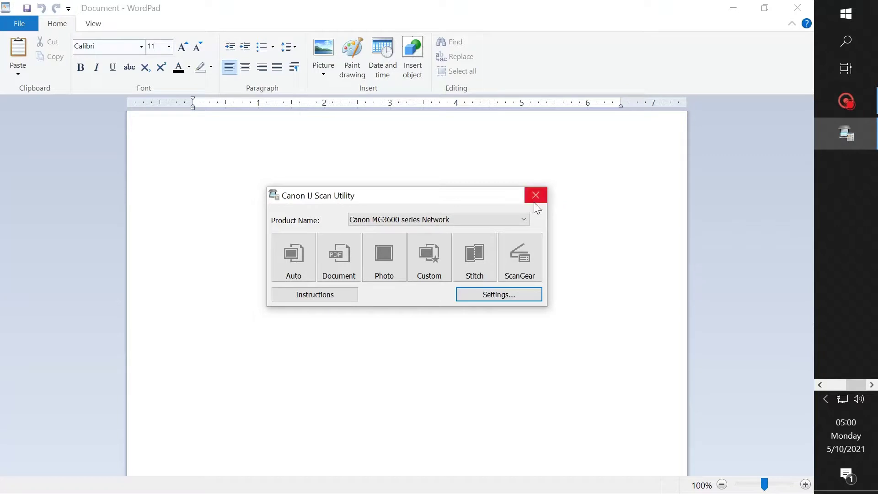
{"action": "mouse_move", "coordinate": [532, 207]}
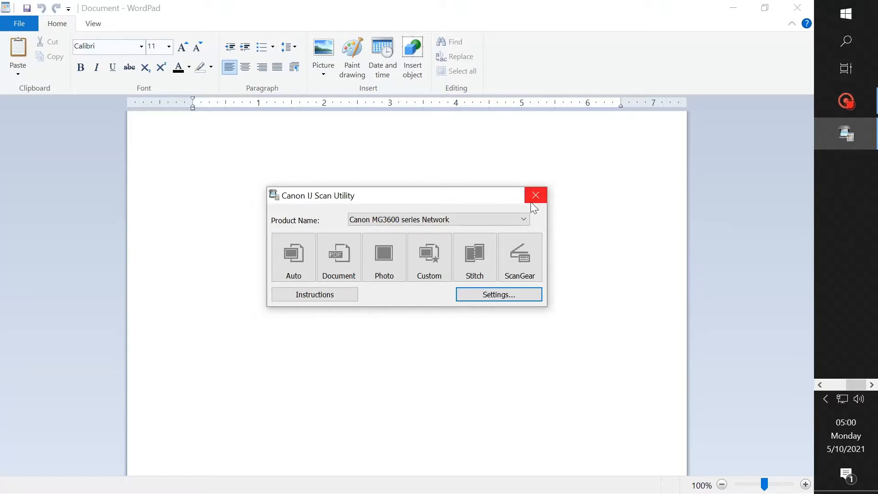
{"action": "mouse_move", "coordinate": [534, 195]}
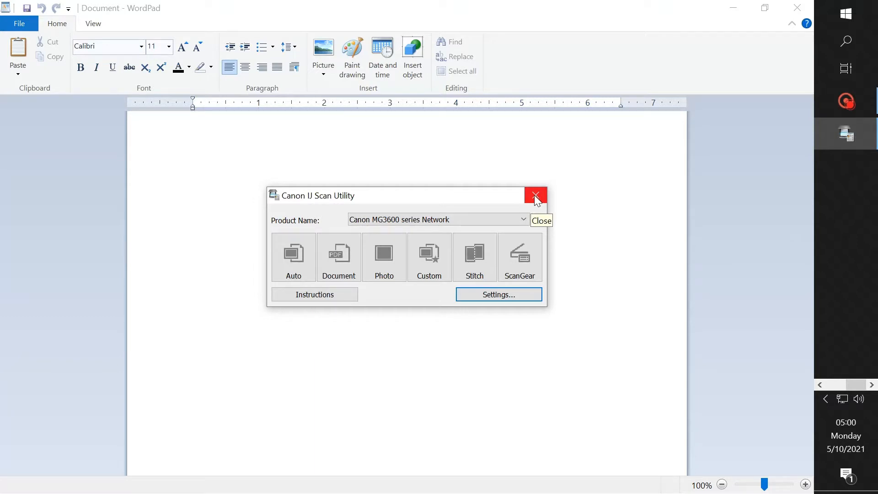
{"action": "mouse_move", "coordinate": [535, 195]}
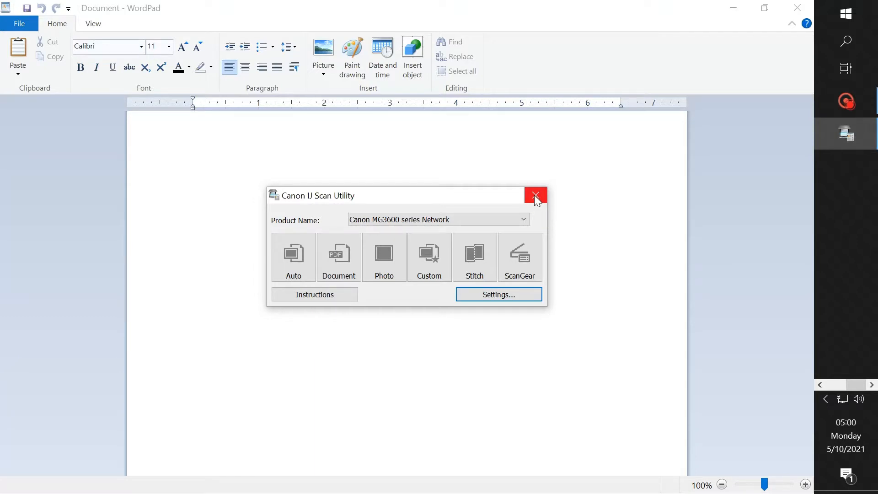